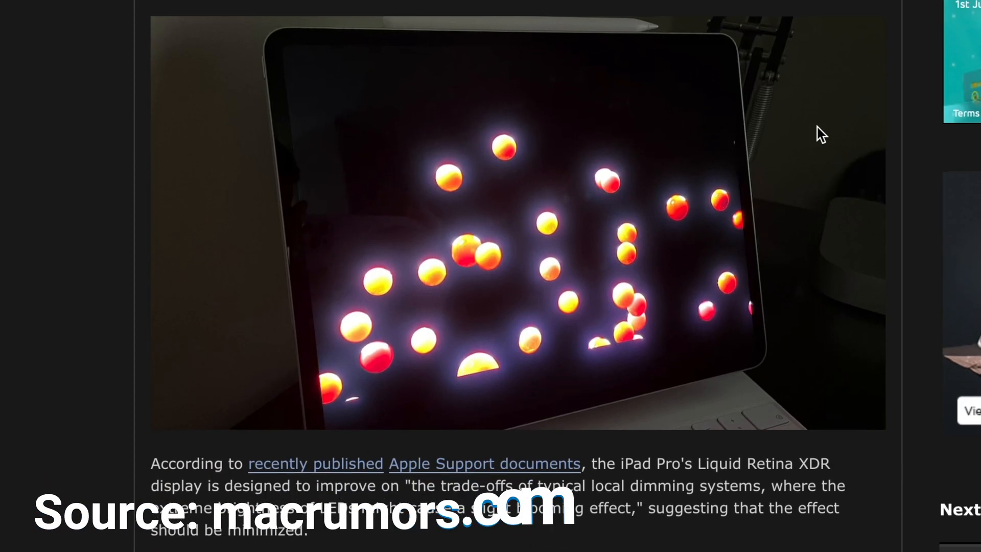
scroll(down, 3)
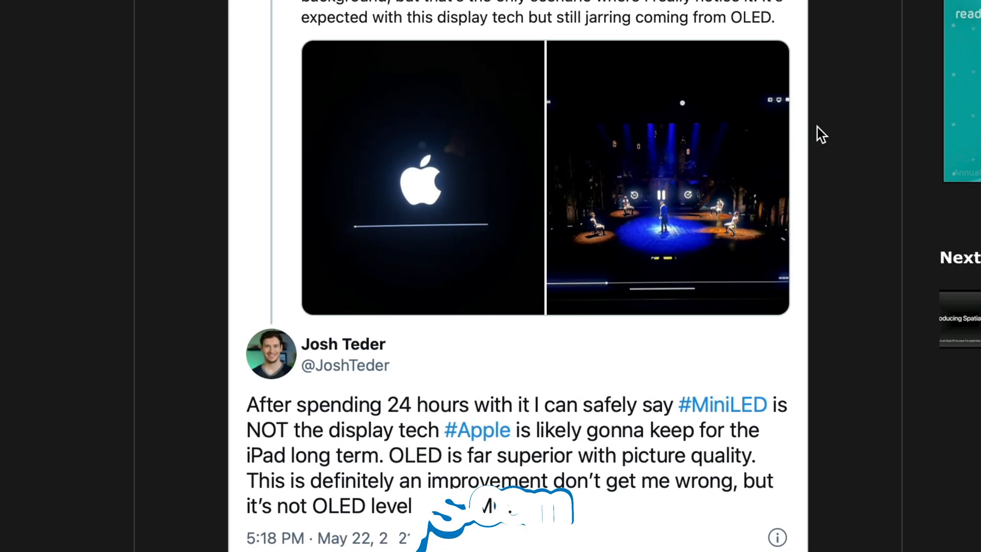